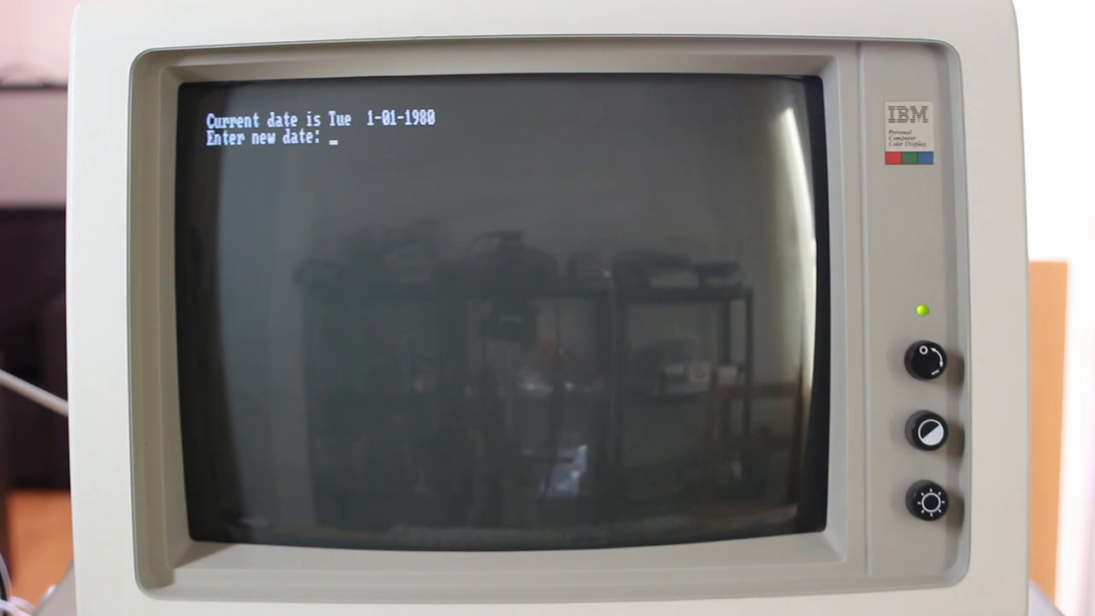
Step: Accept the default date and time, then start BASICA from the A> prompt
{"action": "key", "text": "enter"}
{"action": "type", "text": "b"}
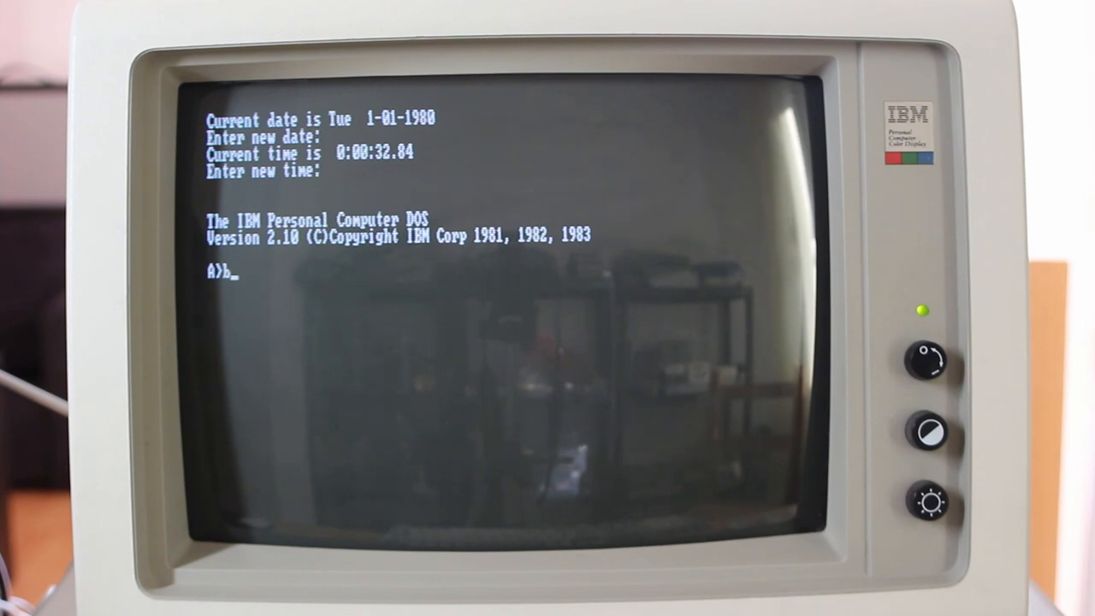
{"action": "type", "text": "asica"}
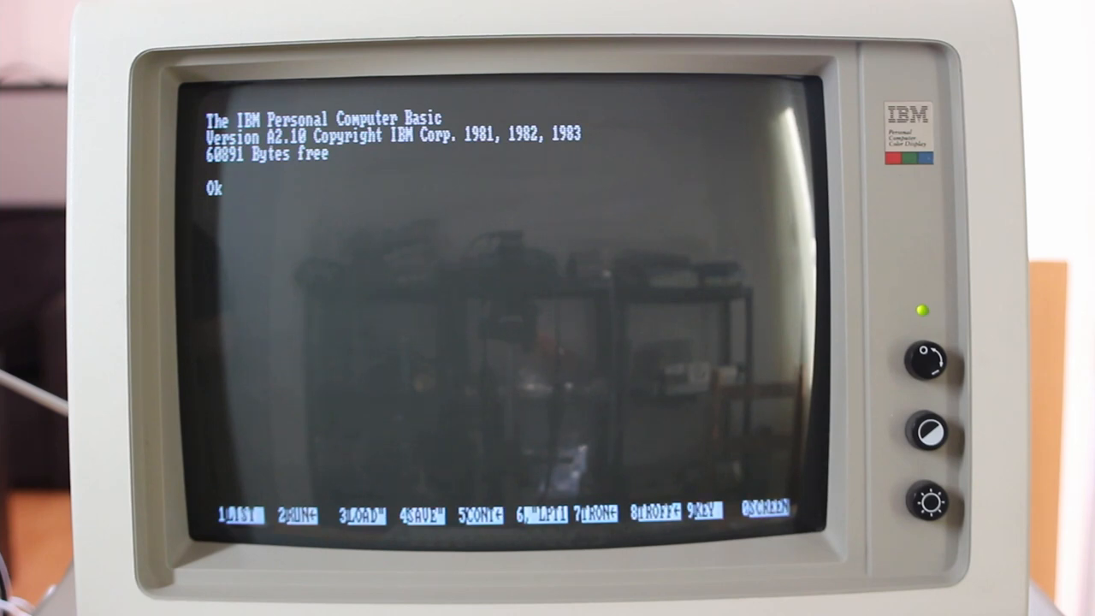
{"action": "key", "text": "enter"}
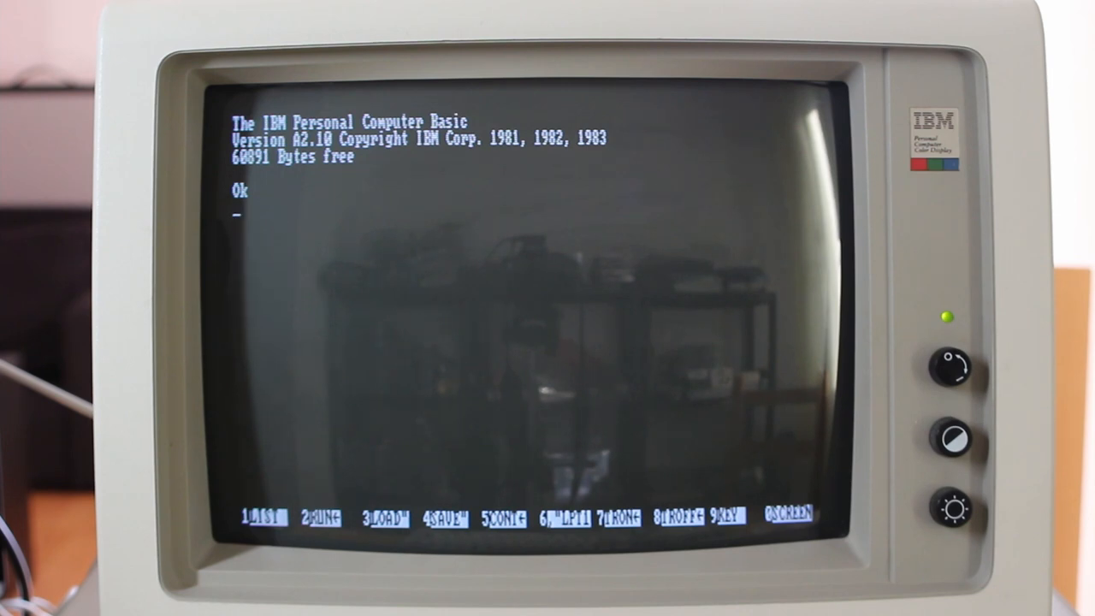
Step: Load and run donkey.bas, then move past the DONKEY title screen into the game
{"action": "type", "text": "LOAD\""}
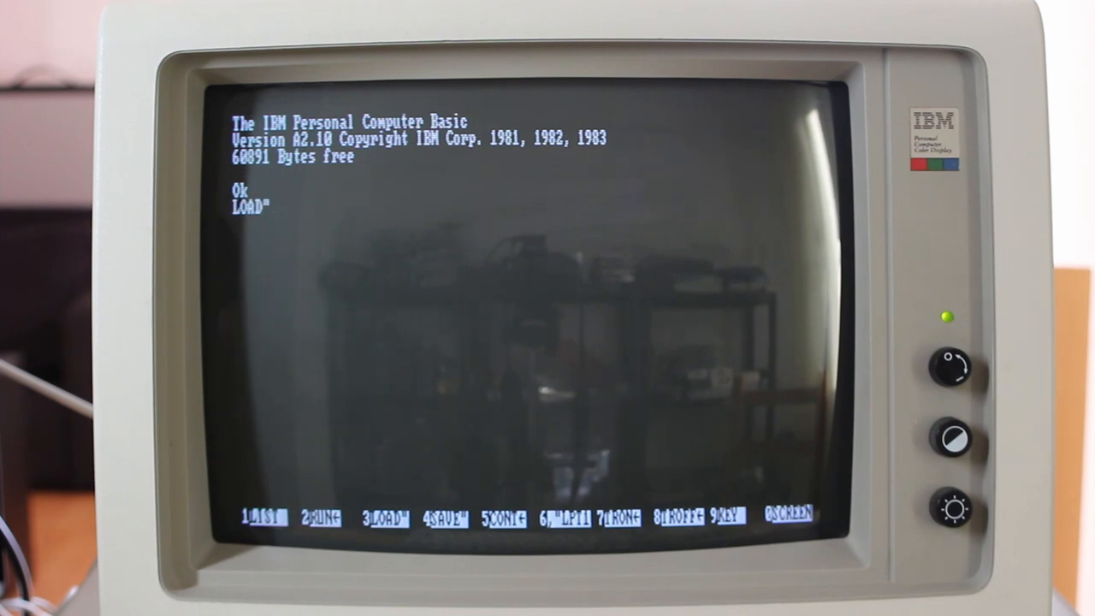
{"action": "type", "text": "donkey"}
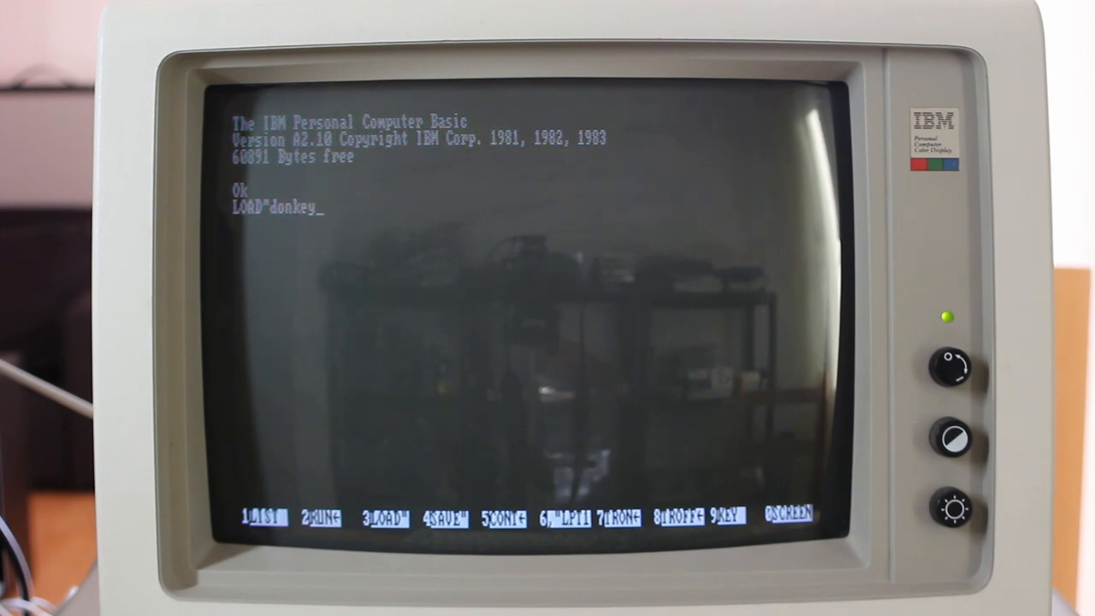
{"action": "type", "text": ".bas\""}
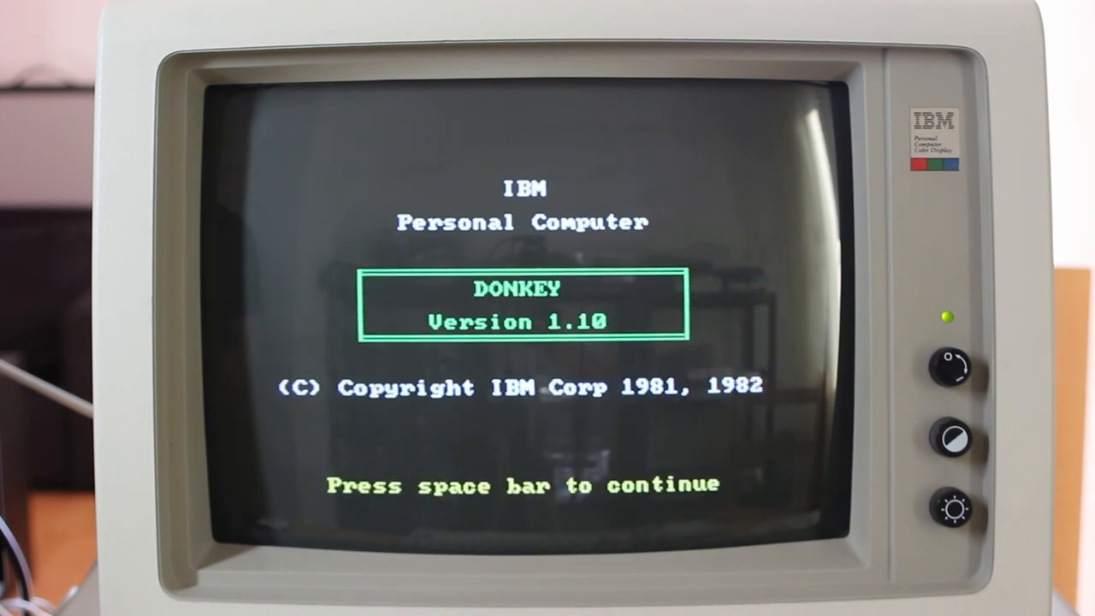
{"action": "key", "text": "space"}
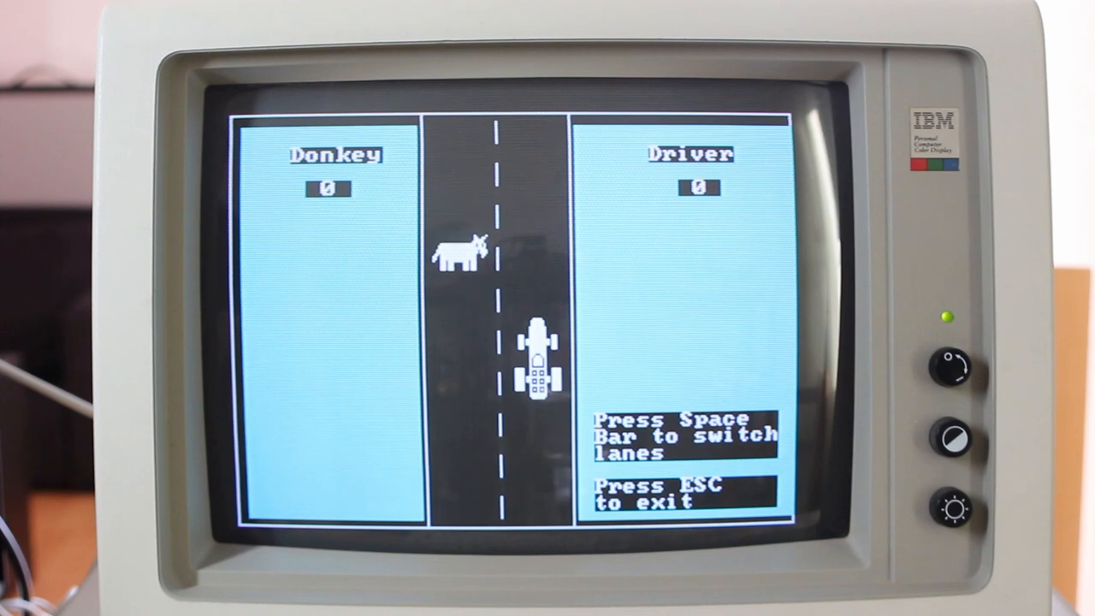
Step: Switch the car between left and right lanes to dodge the donkeys, then exit to BASIC
{"action": "key", "text": "space"}
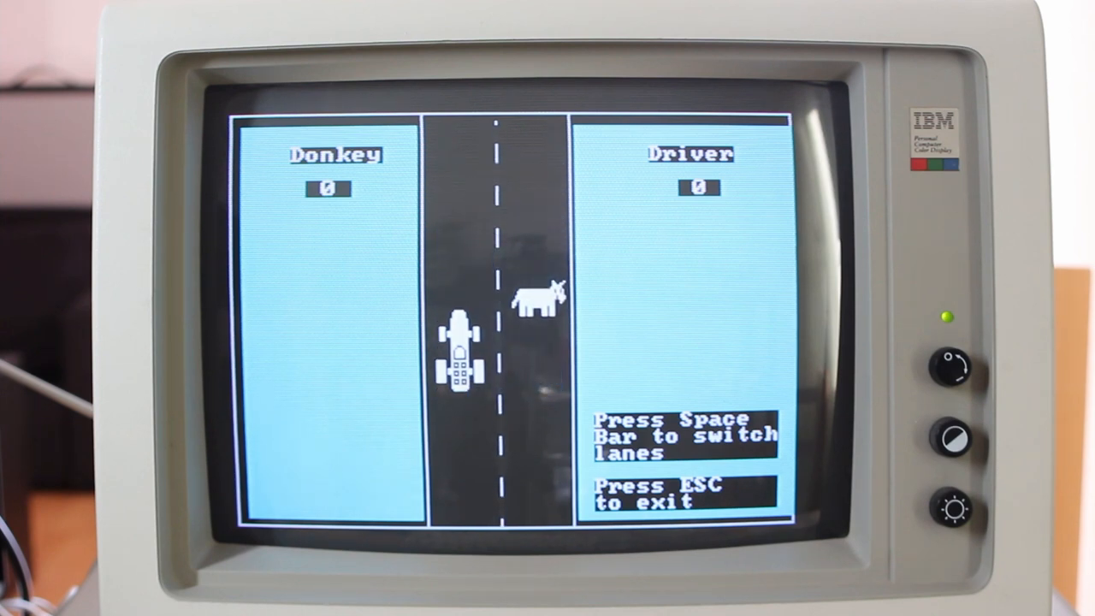
{"action": "key", "text": "space"}
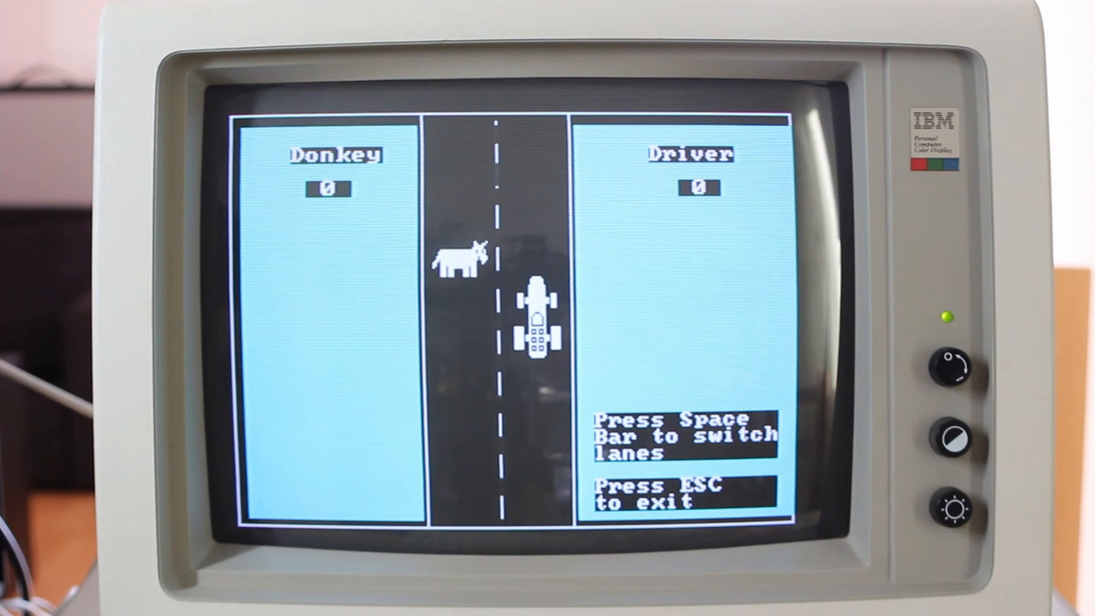
{"action": "key", "text": "space"}
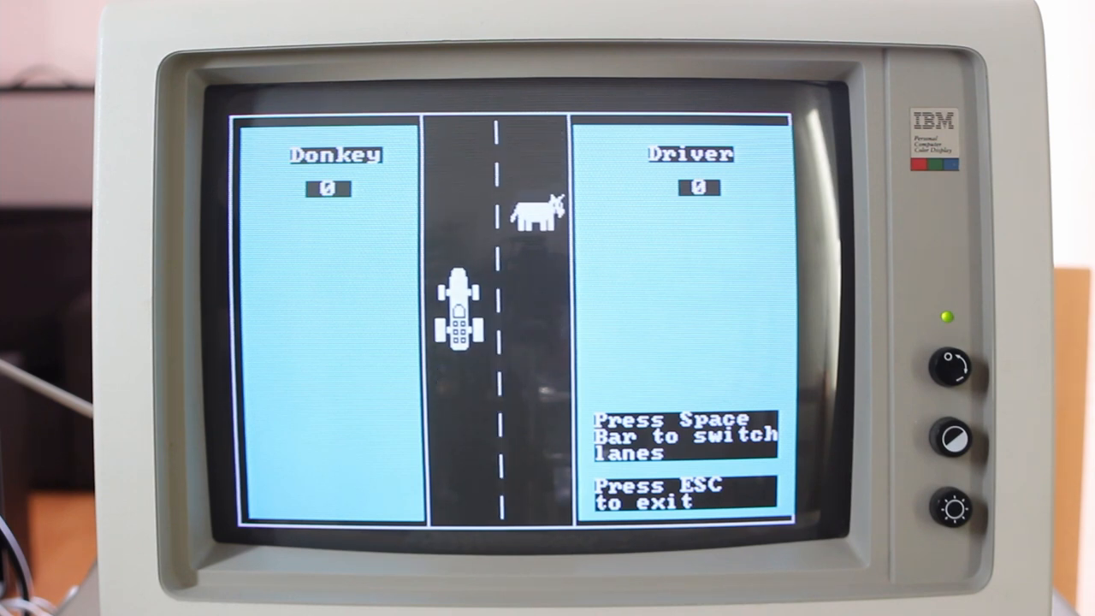
{"action": "key", "text": "space"}
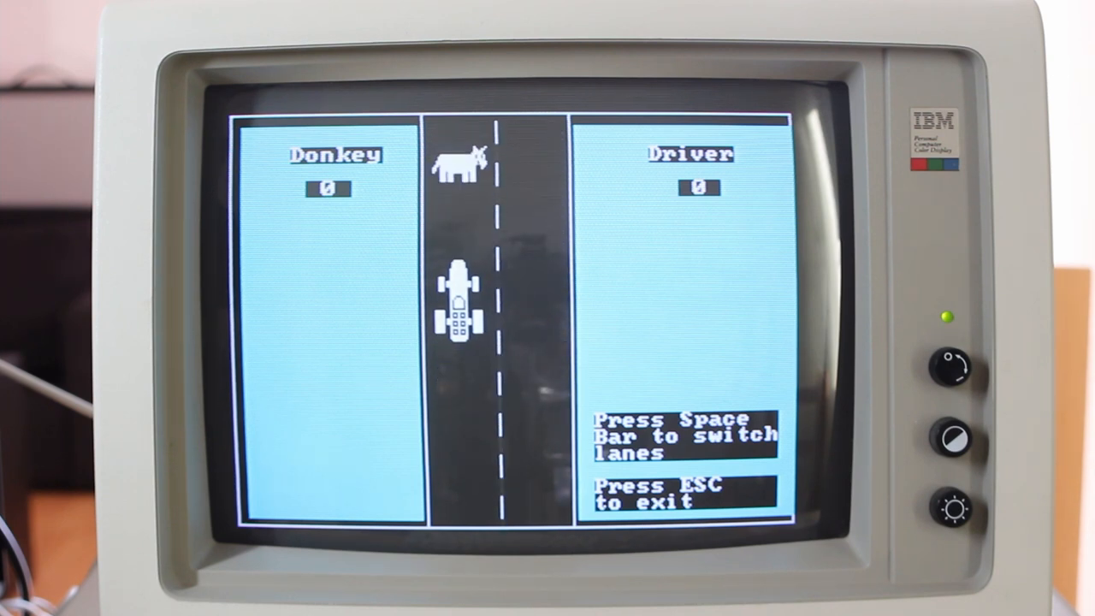
{"action": "key", "text": "space"}
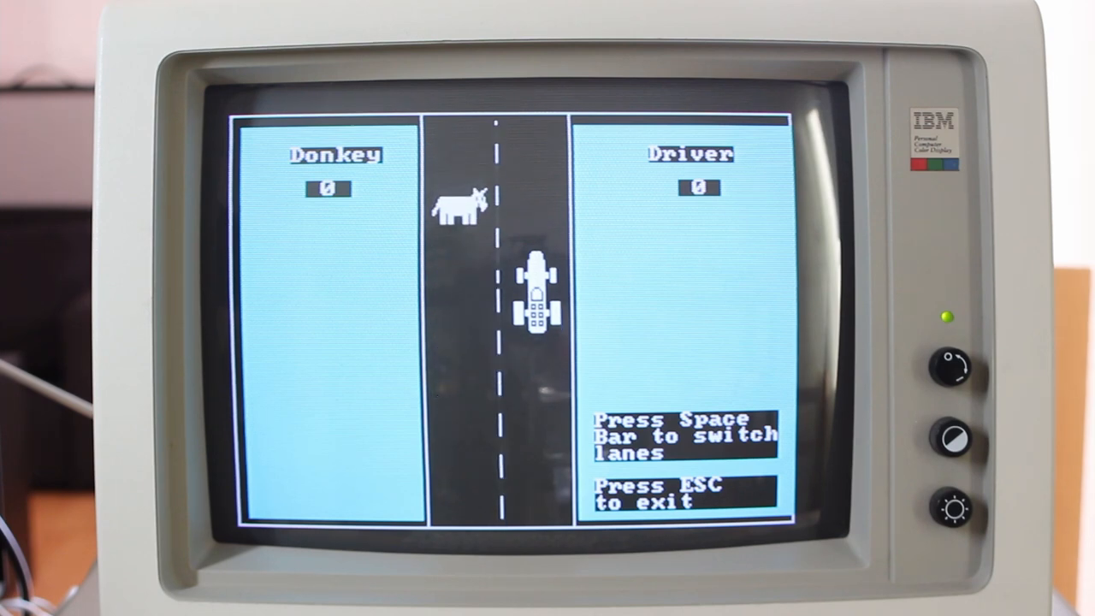
{"action": "key", "text": "space"}
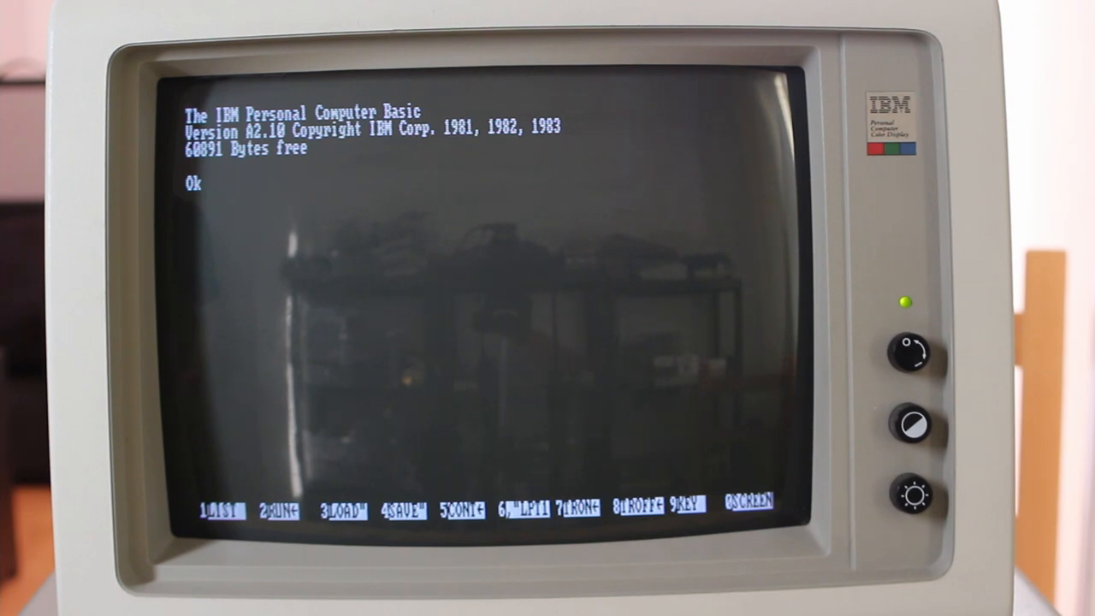
Step: Load rockets.bas with the F3 LOAD shortcut and run it, reaching Microsoft Adventure's title screen
{"action": "key", "text": "enter"}
{"action": "type", "text": "LOAD\""}
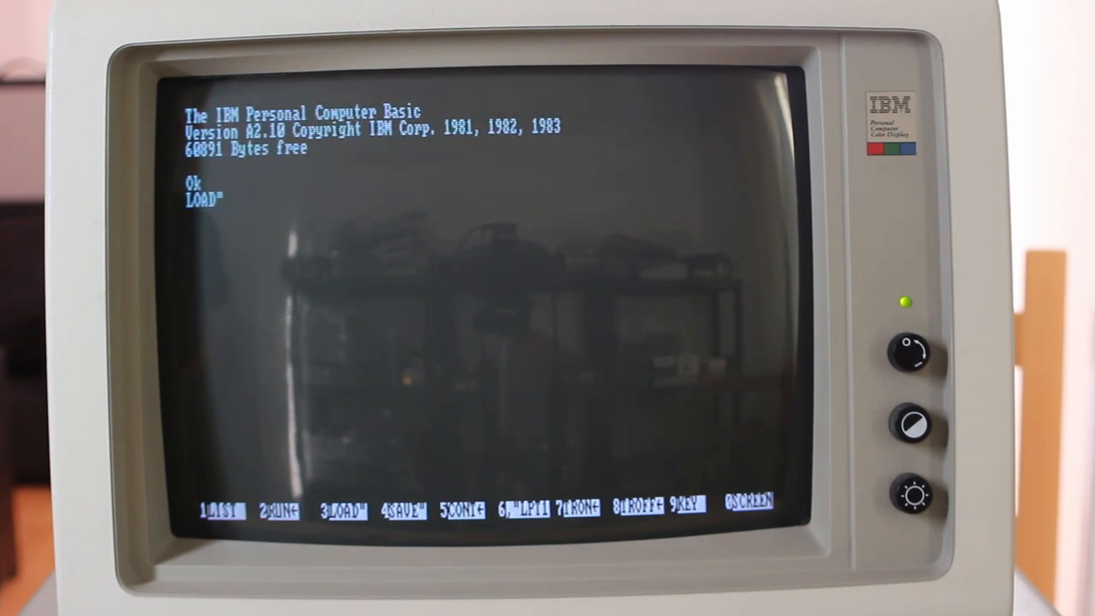
{"action": "type", "text": "rocke"}
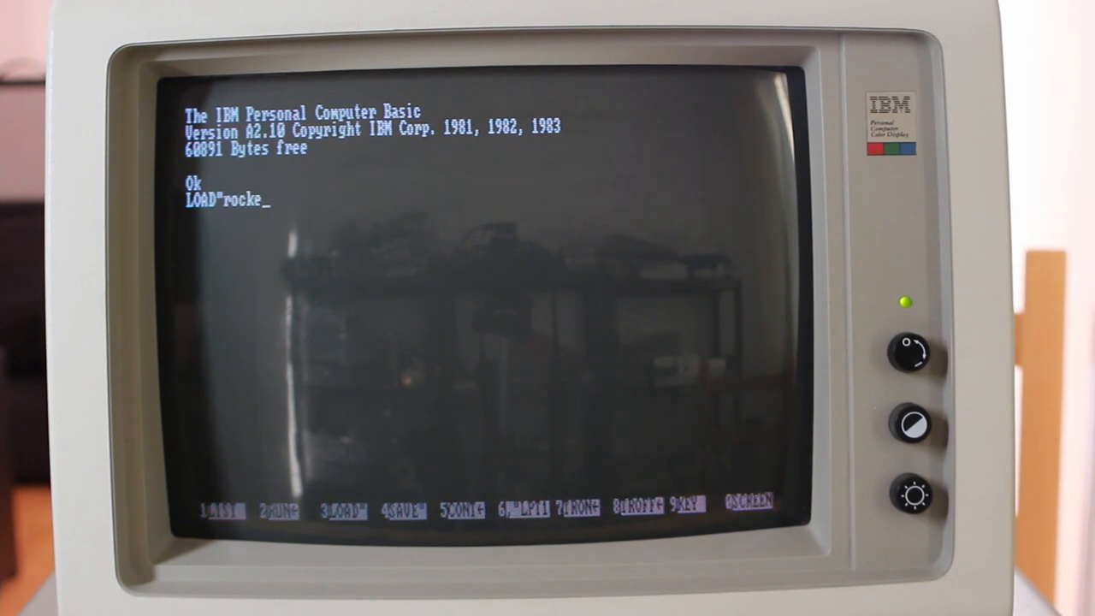
{"action": "type", "text": "ts.bas\""}
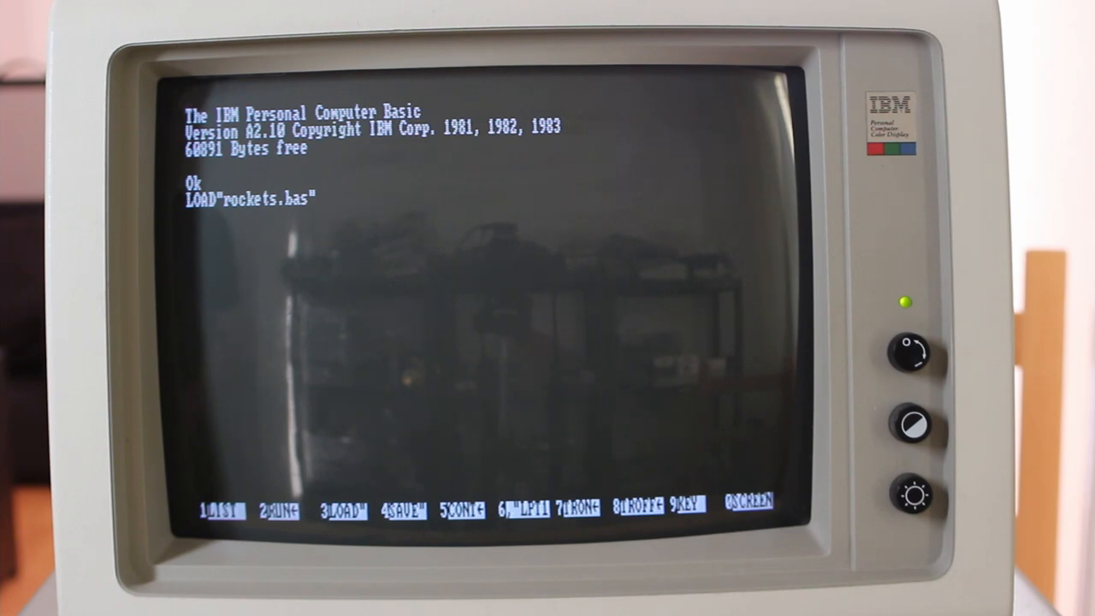
{"action": "key", "text": "enter"}
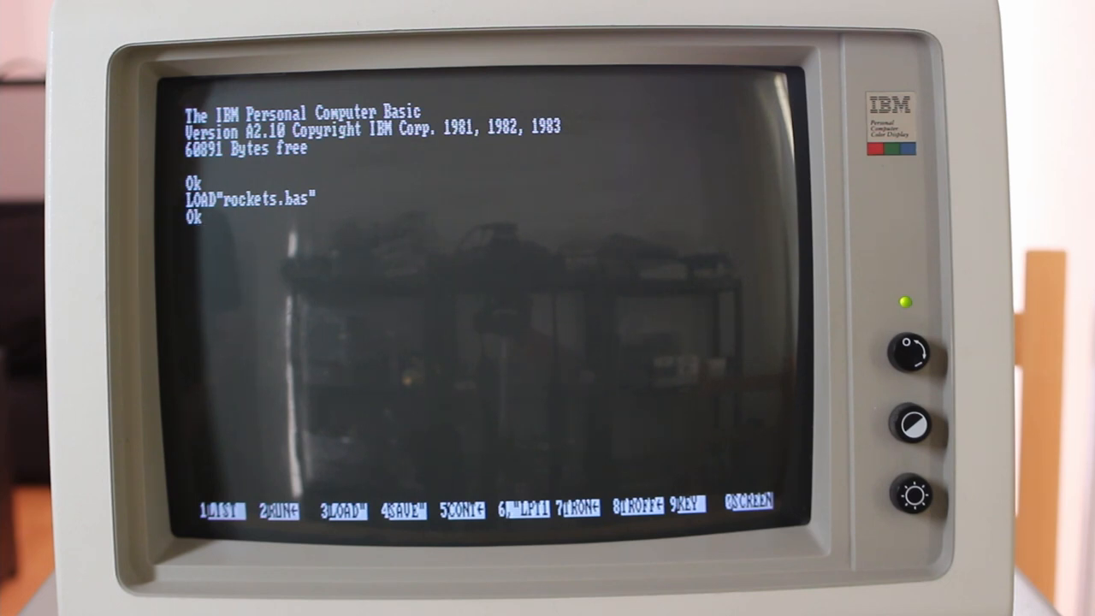
{"action": "type", "text": "RUN"}
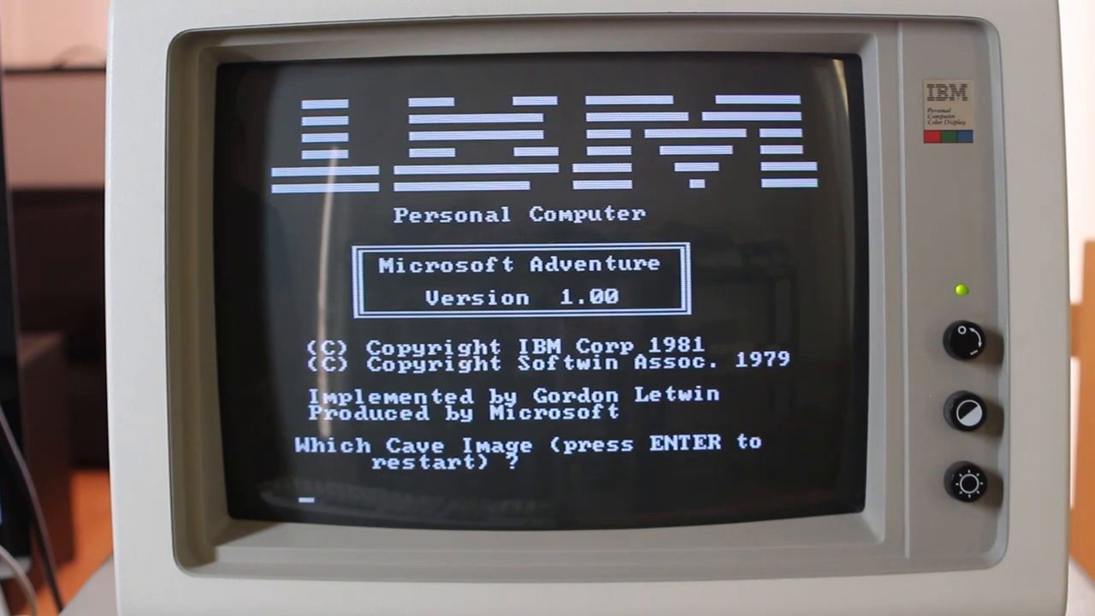
Step: Restart the adventure from the beginning, answer Y for instructions, then reply n at the opening scene
{"action": "key", "text": "enter"}
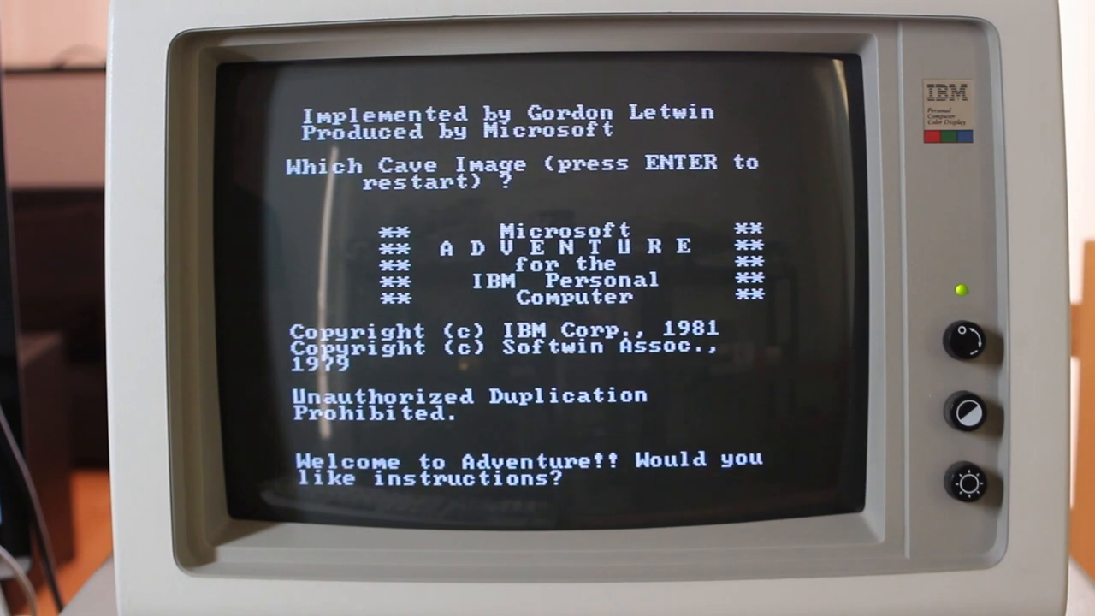
{"action": "type", "text": "Y"}
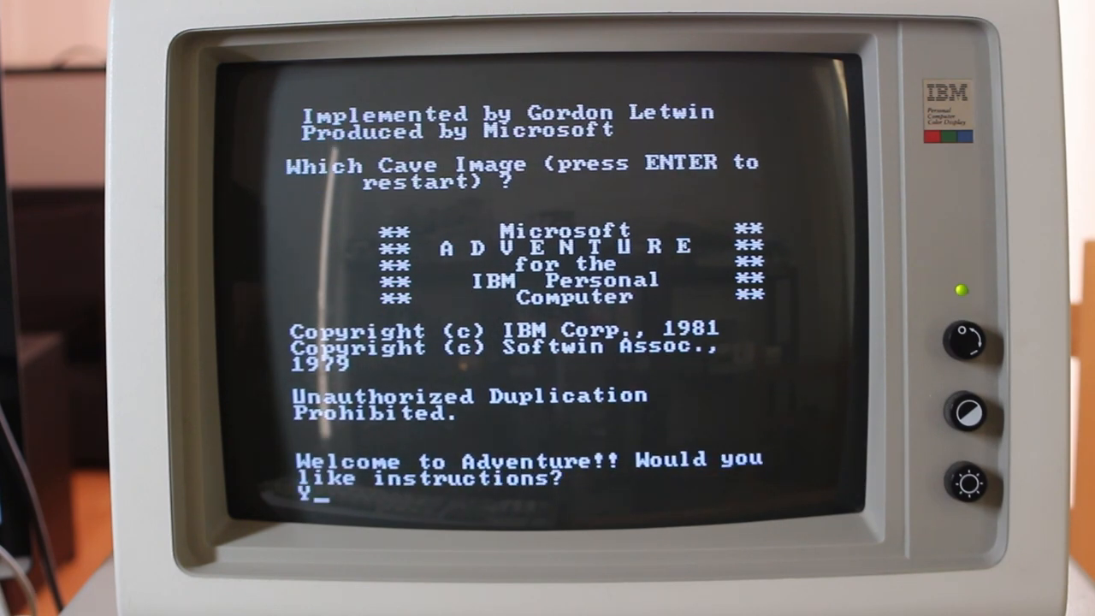
{"action": "key", "text": "enter"}
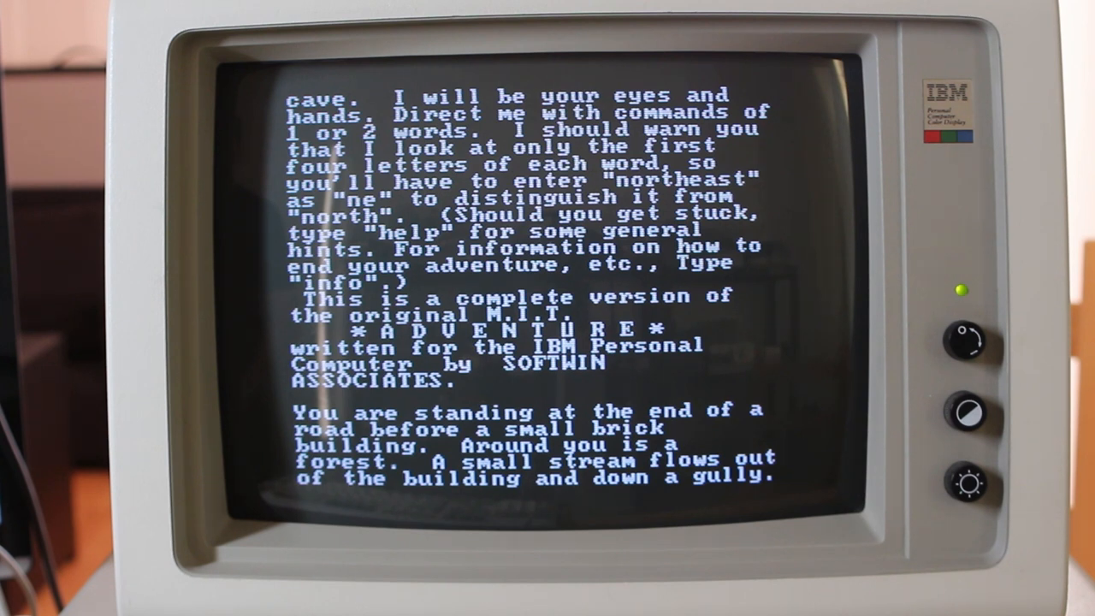
{"action": "type", "text": "n"}
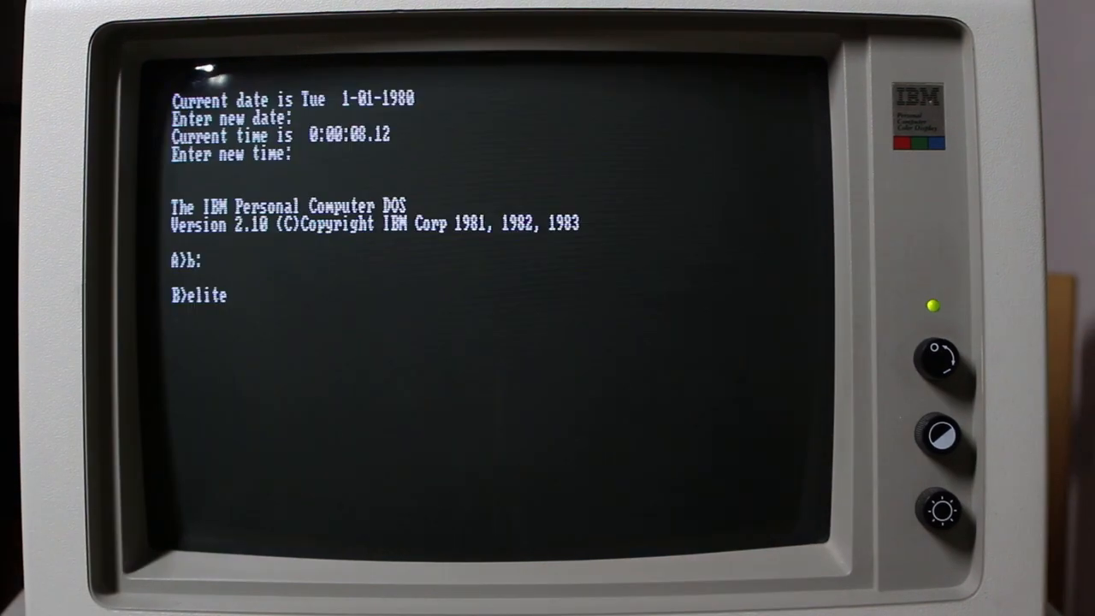
Step: Make drive B current and submit the elite command to start the game
{"action": "key", "text": "Enter"}
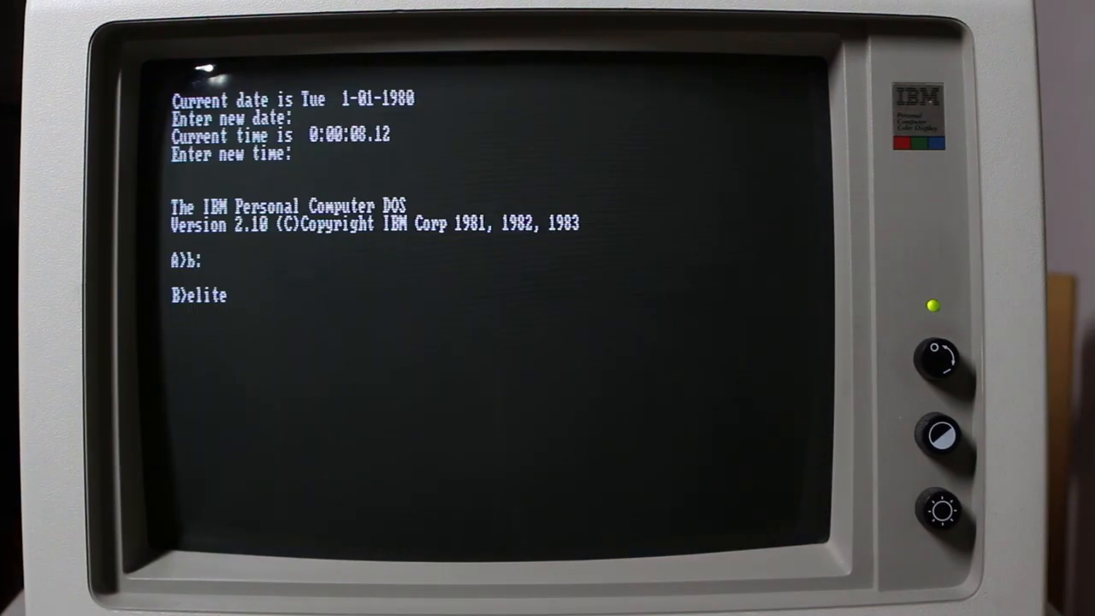
{"action": "key", "text": "enter"}
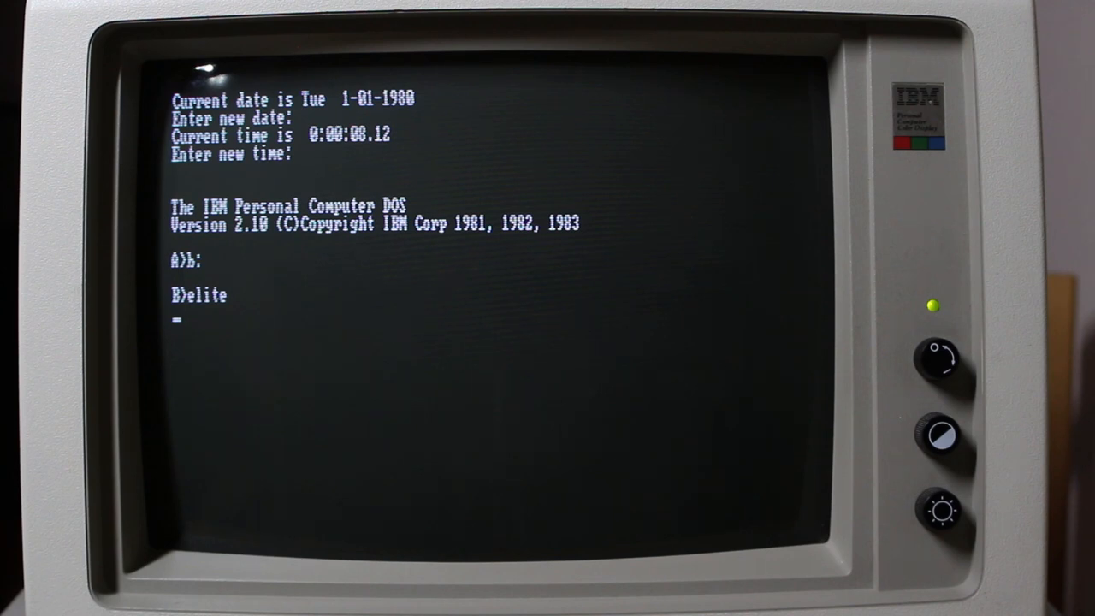